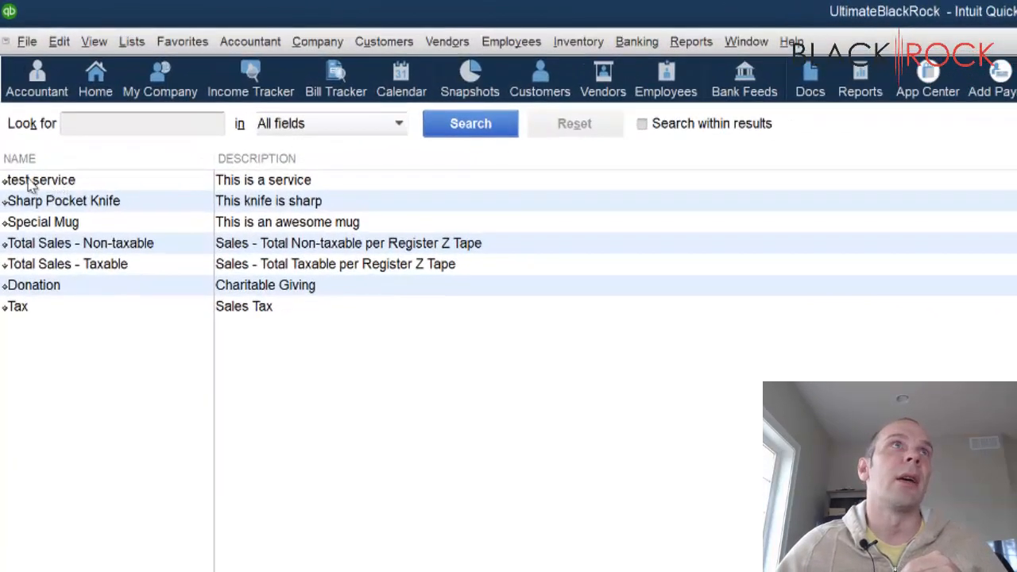
pyautogui.moveTo(700, 28)
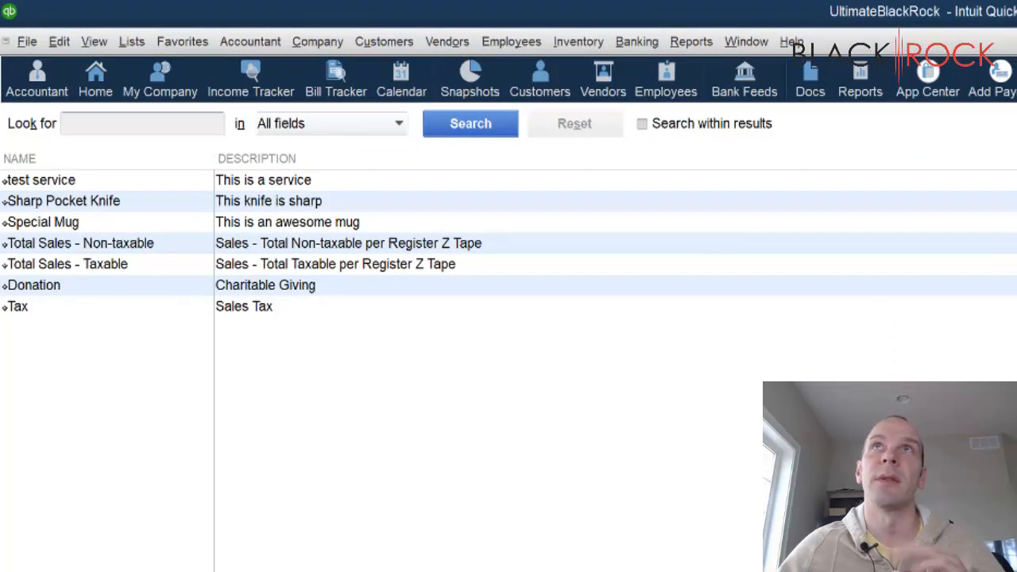
pyautogui.moveTo(108, 553)
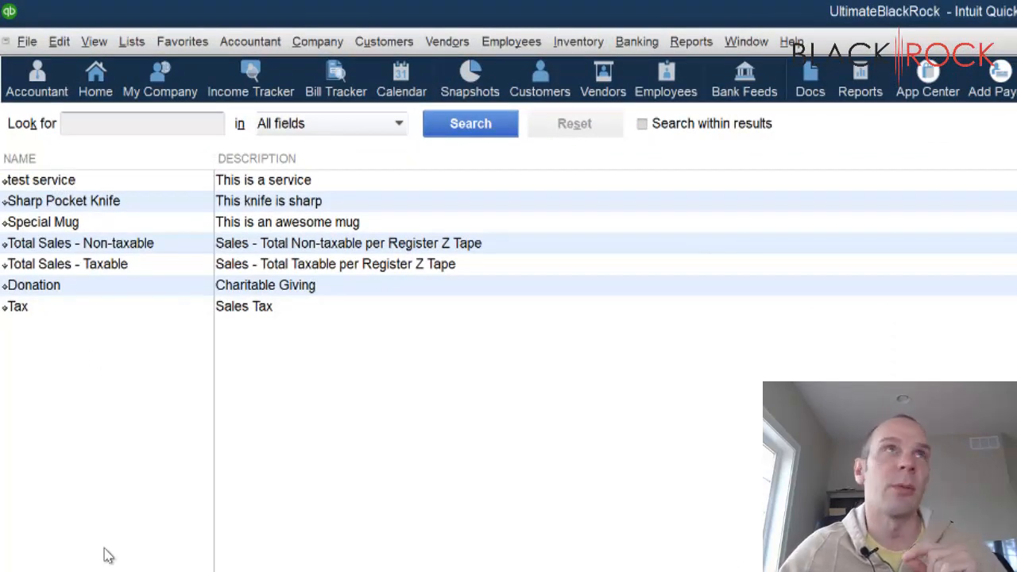
pyautogui.moveTo(97, 207)
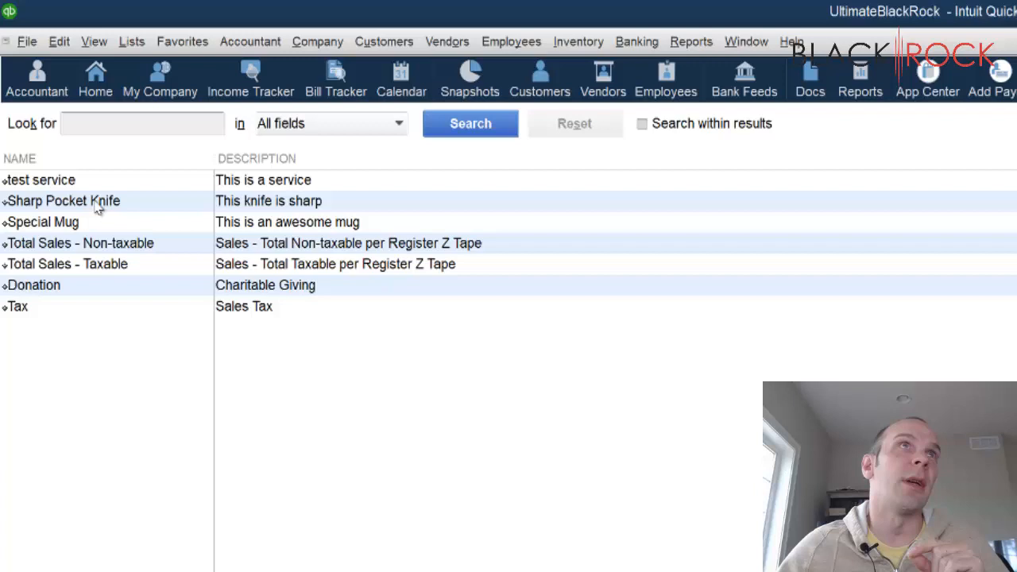
# Point out the Sharp Pocket Knife and Special Mug items to be brought into Point of Sale
pyautogui.click(63, 200)
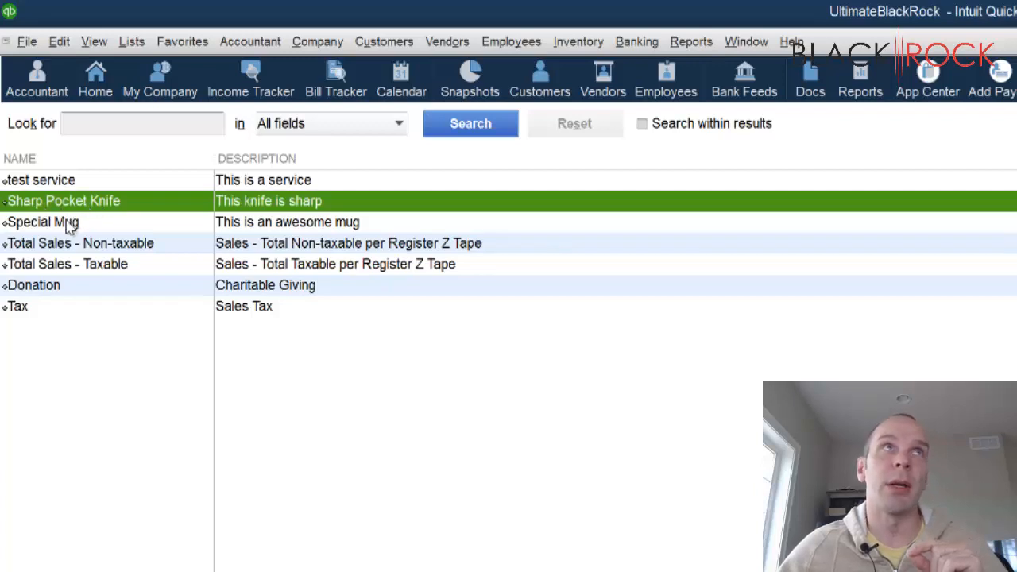
pyautogui.click(45, 223)
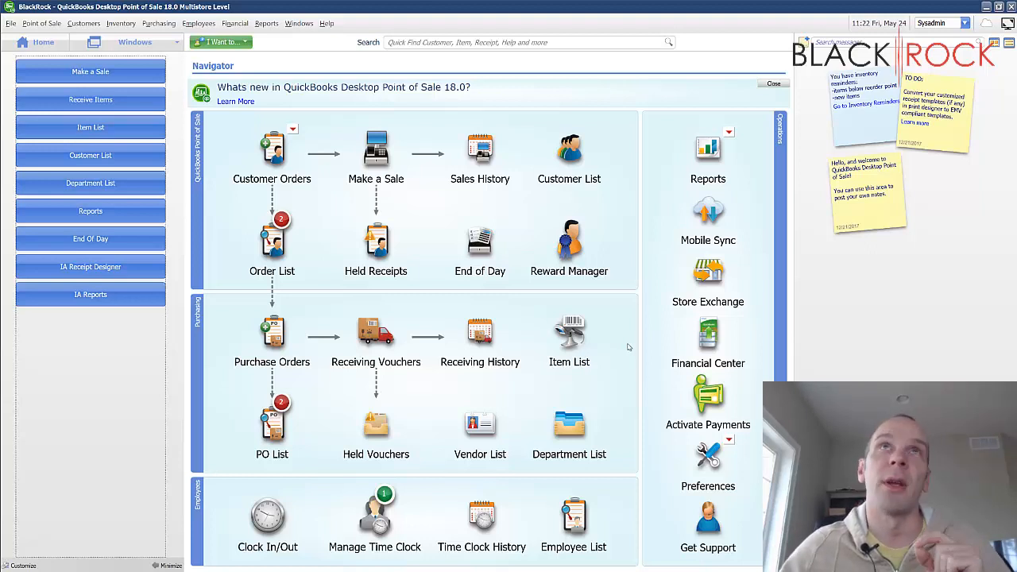
pyautogui.moveTo(604, 324)
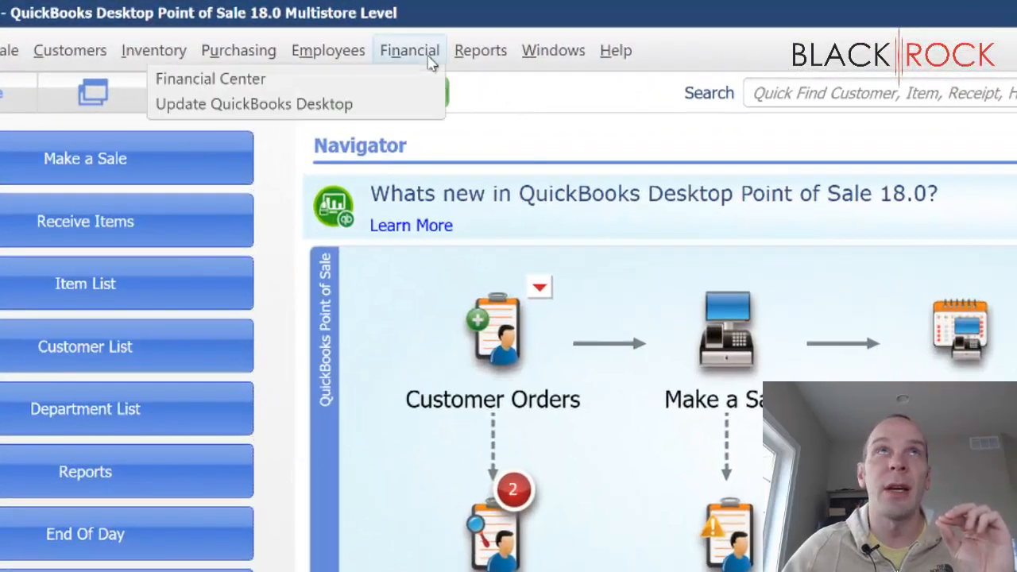
pyautogui.moveTo(401, 89)
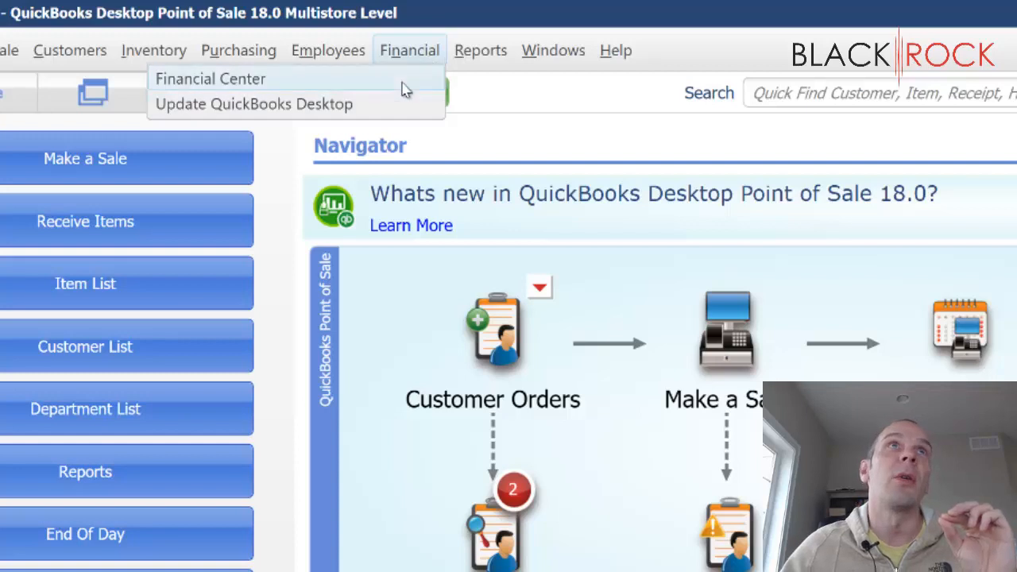
# From the Financial Center's advanced options, start Import Items and list the Item Name source choices
pyautogui.click(209, 78)
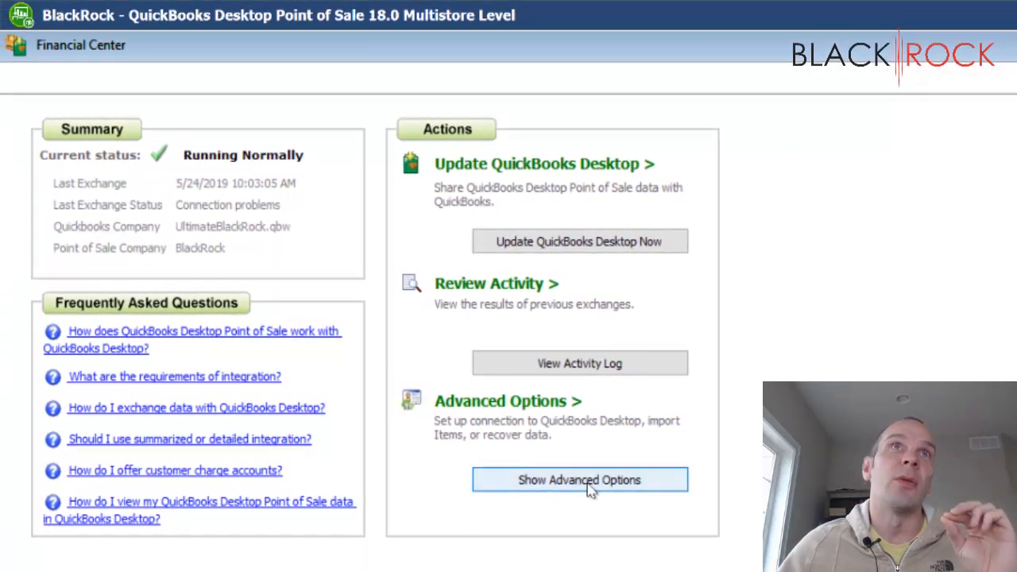
pyautogui.click(579, 480)
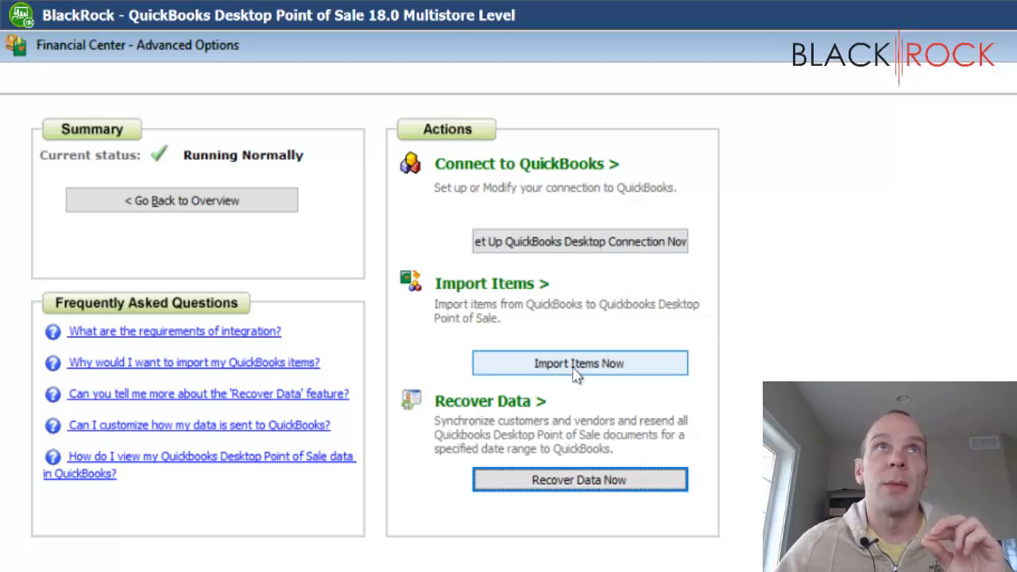
pyautogui.click(578, 362)
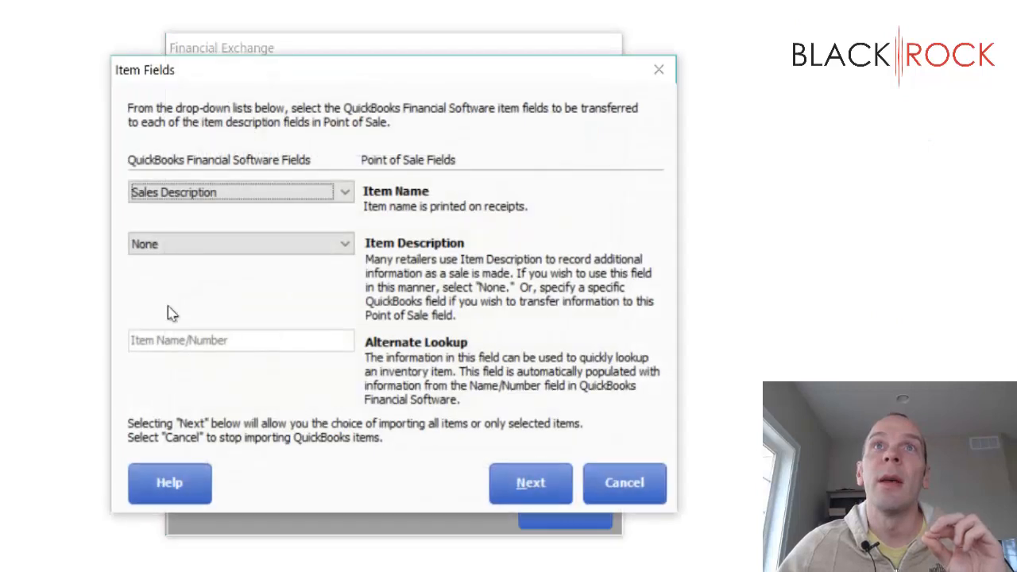
pyautogui.moveTo(360, 98)
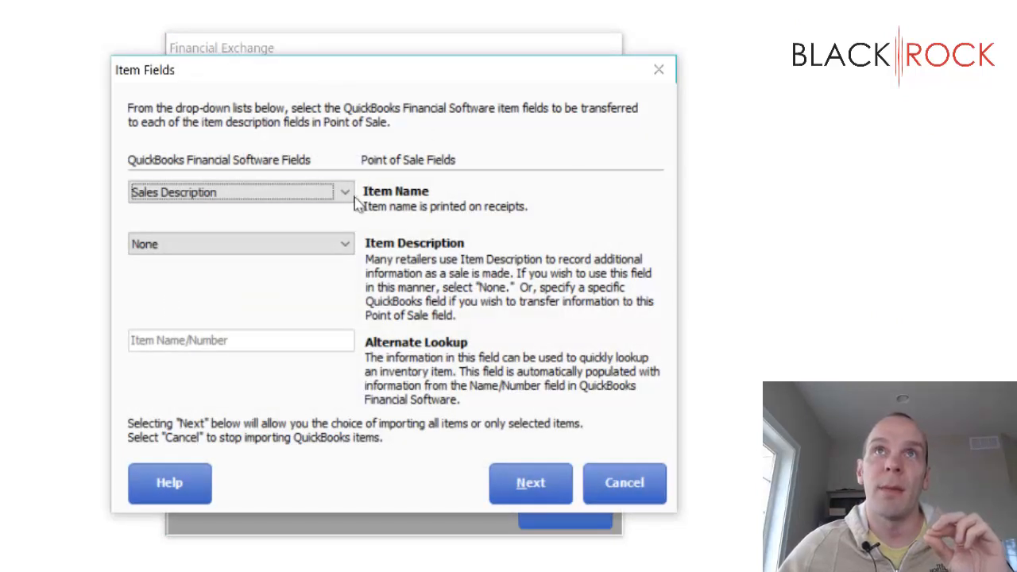
pyautogui.click(343, 190)
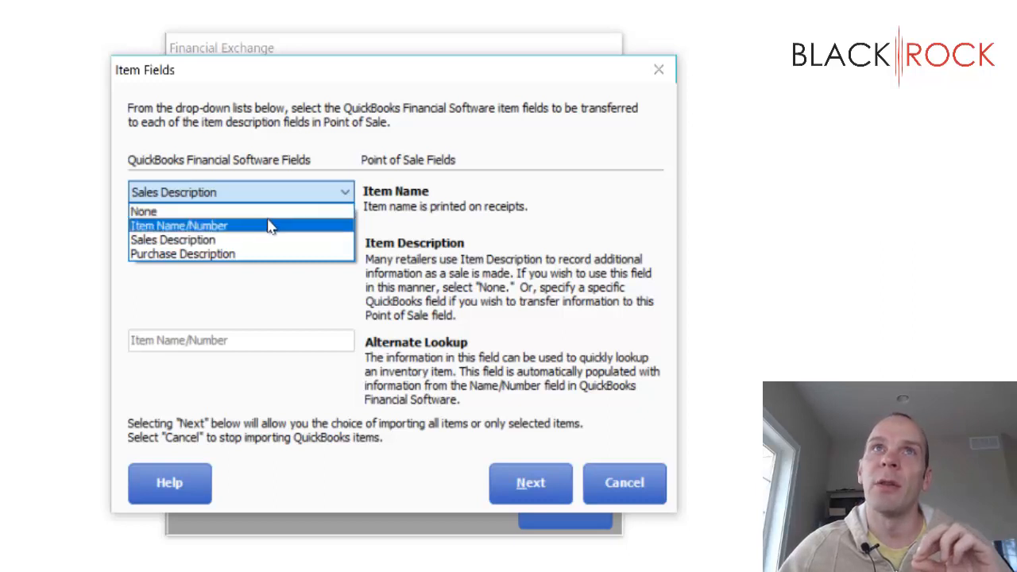
pyautogui.moveTo(264, 230)
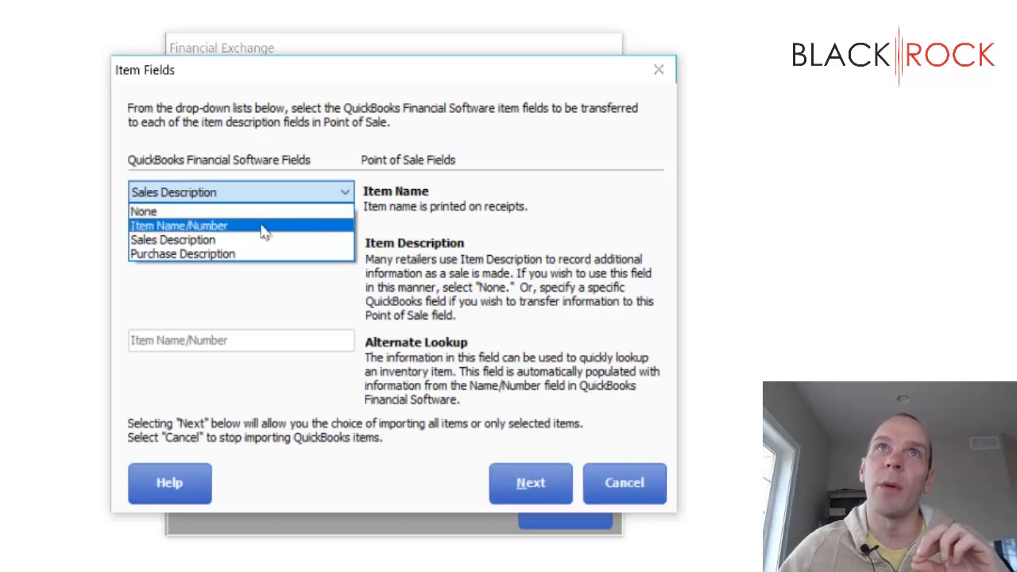
pyautogui.moveTo(173, 238)
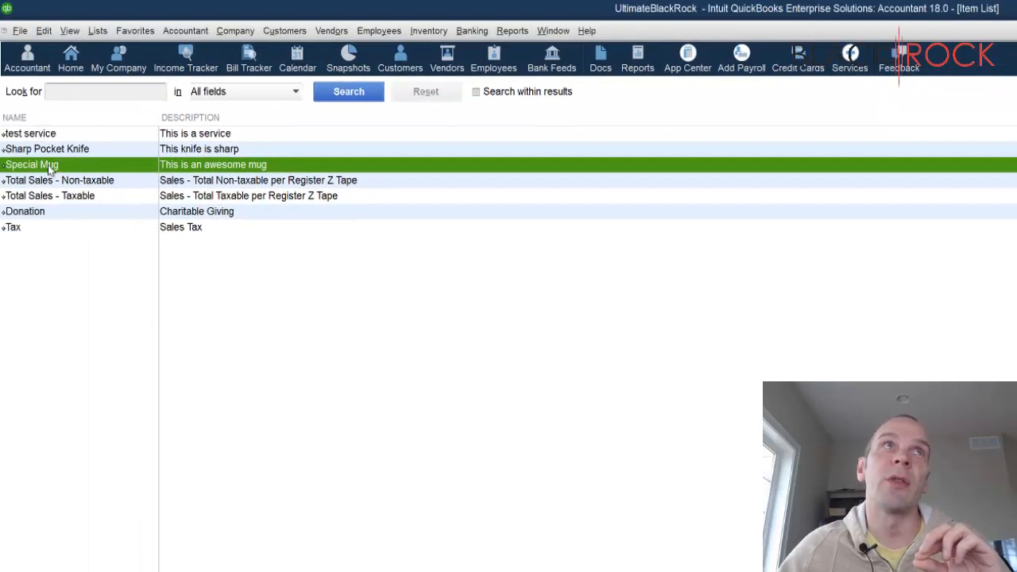
# Review Sharp Pocket Knife's record in Enterprise, highlighting its purchase and sales descriptions
pyautogui.click(48, 149)
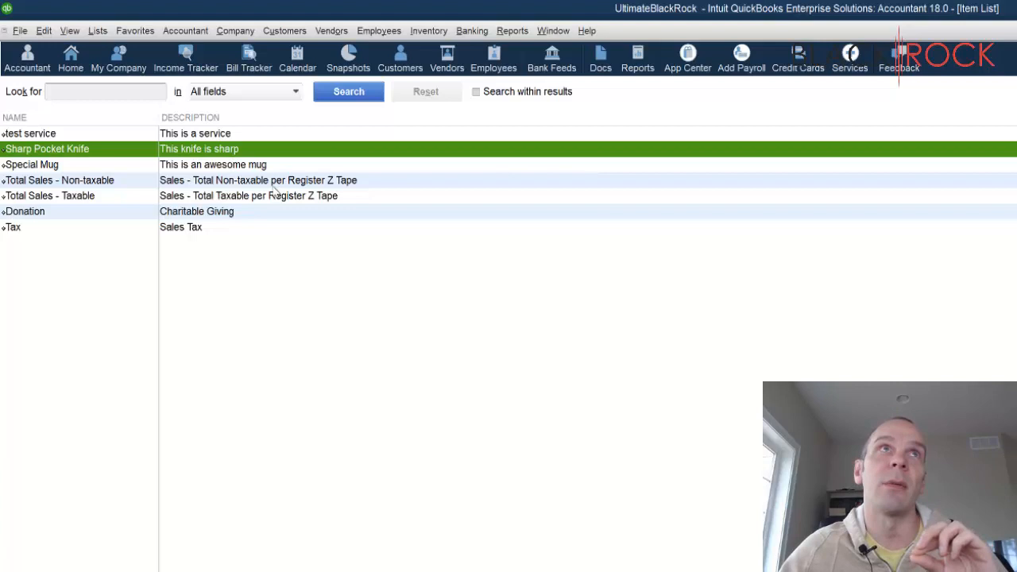
pyautogui.doubleClick(48, 149)
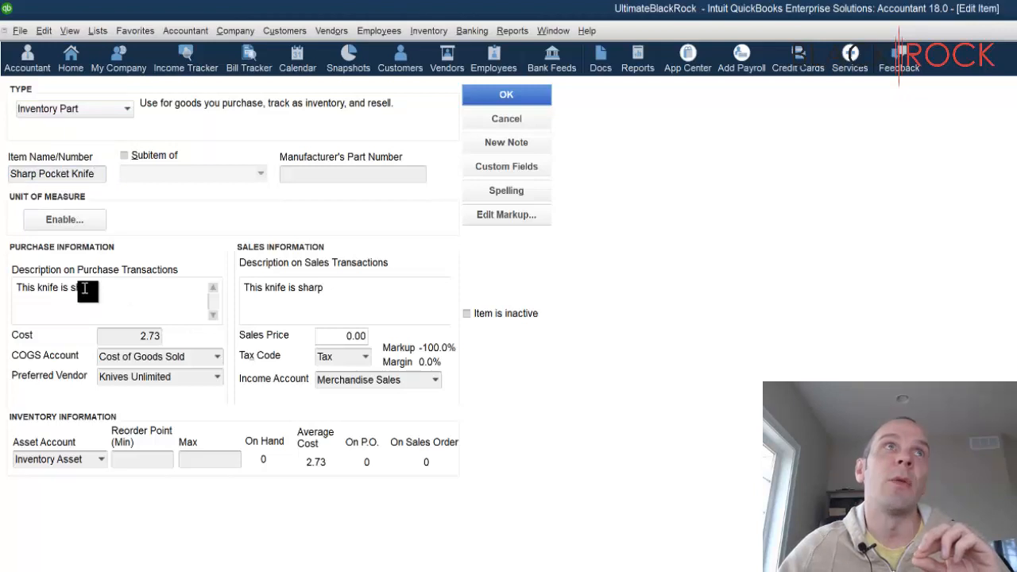
pyautogui.doubleClick(54, 286)
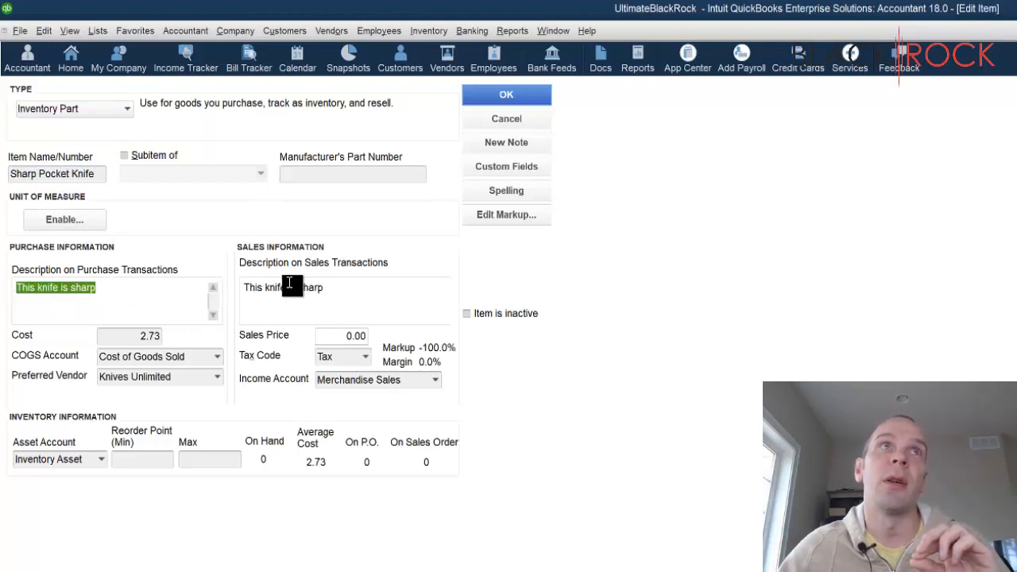
pyautogui.tripleClick(283, 286)
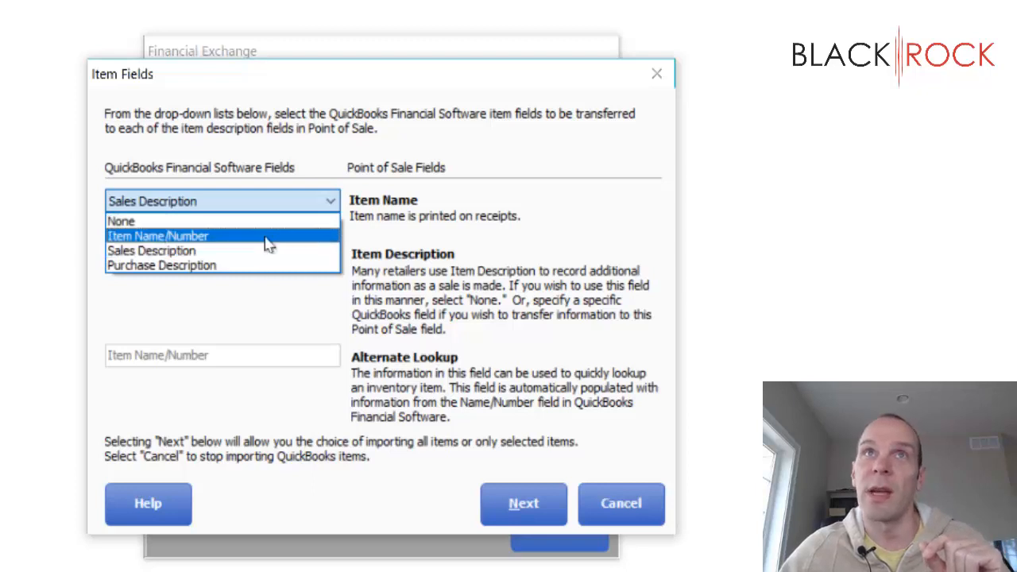
# Map Item Name to Item Name/Number and Item Description to Sales Description, importing only specific items
pyautogui.click(159, 235)
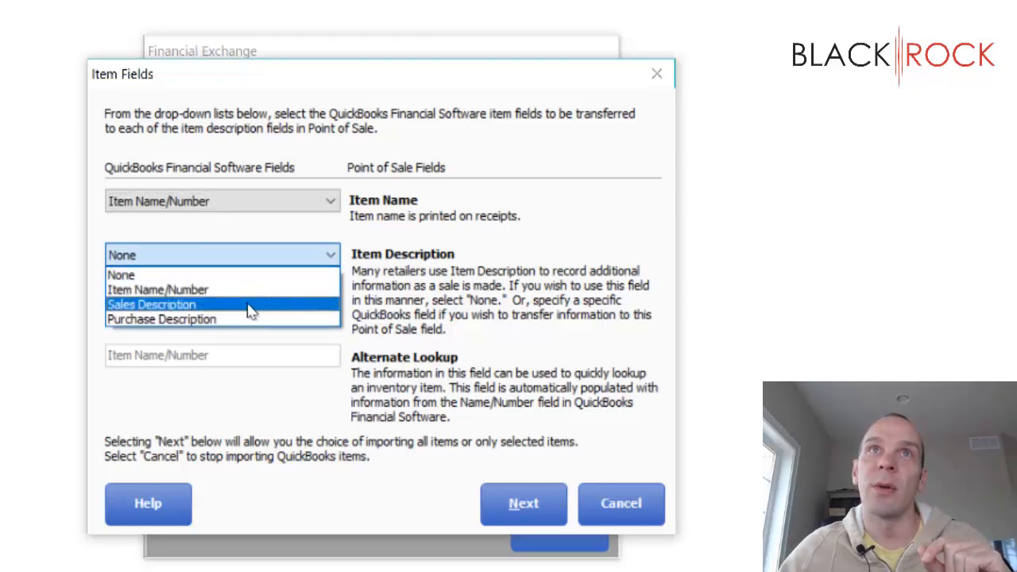
pyautogui.click(151, 305)
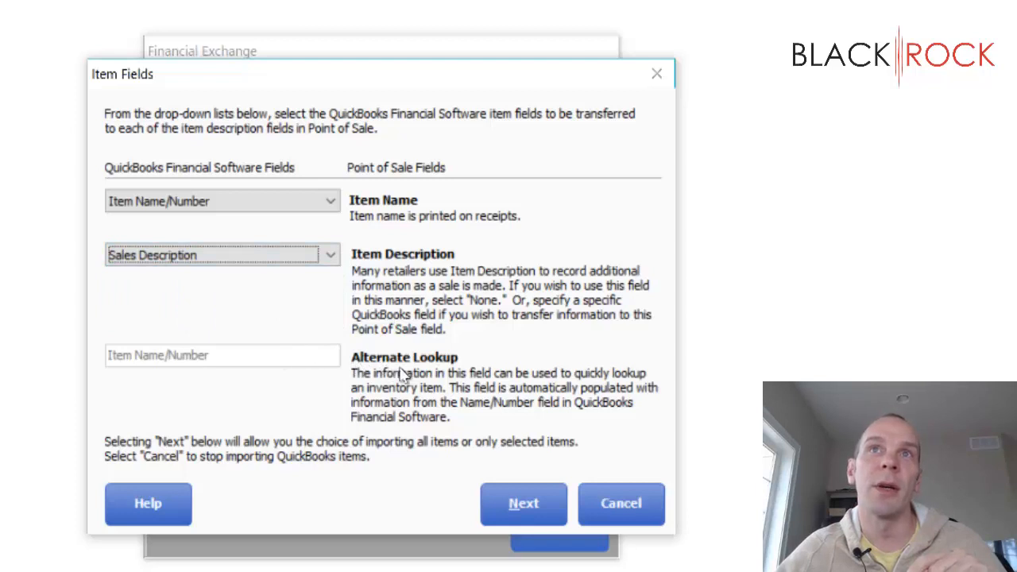
pyautogui.moveTo(623, 405)
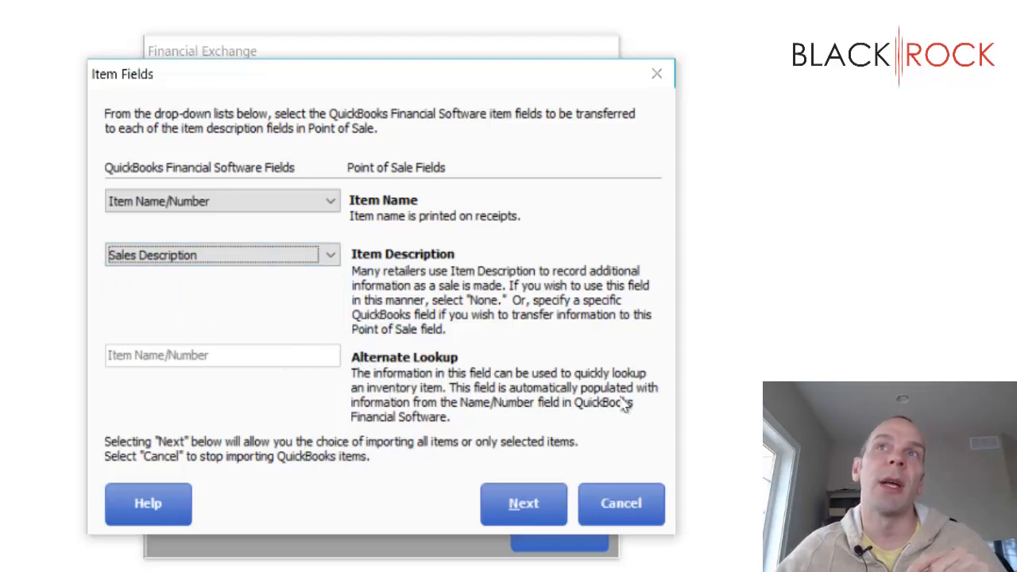
pyautogui.moveTo(505, 413)
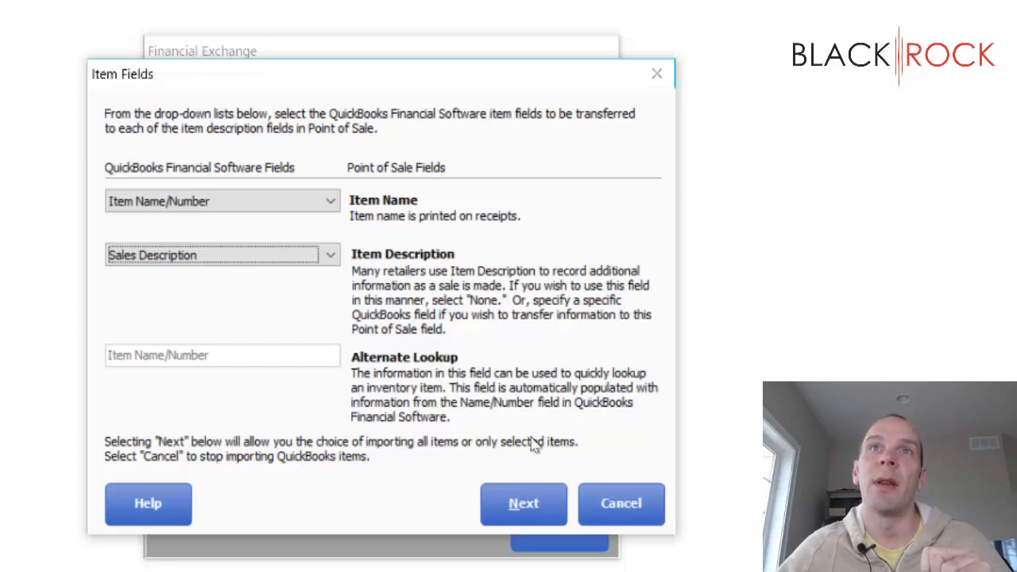
pyautogui.click(523, 502)
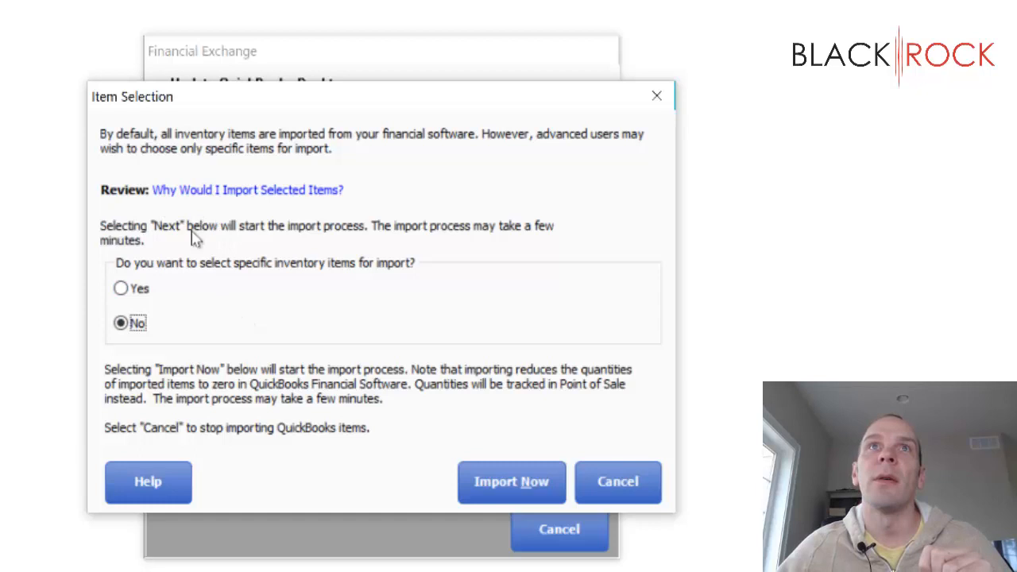
pyautogui.moveTo(378, 240)
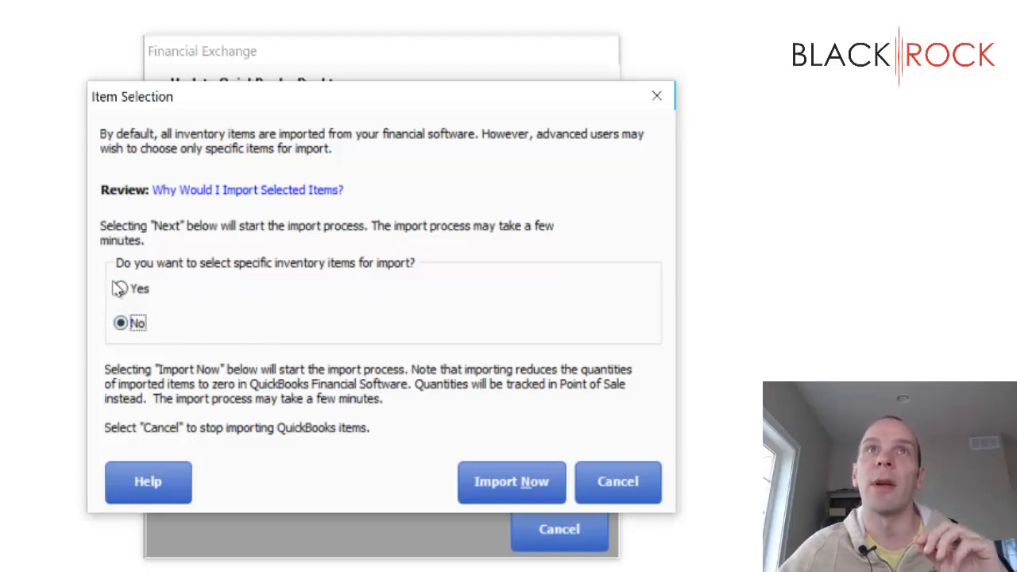
pyautogui.click(121, 288)
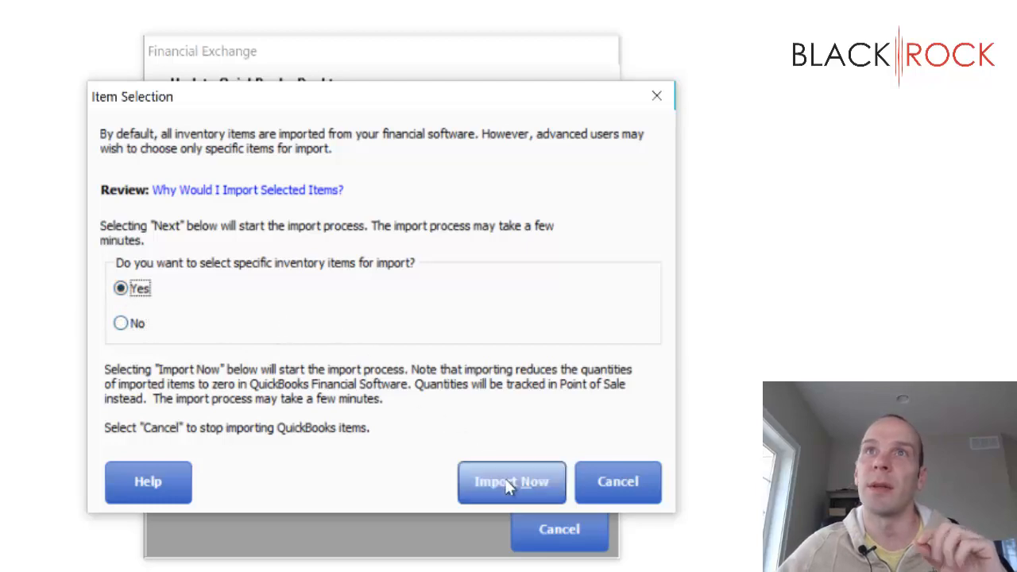
pyautogui.click(512, 482)
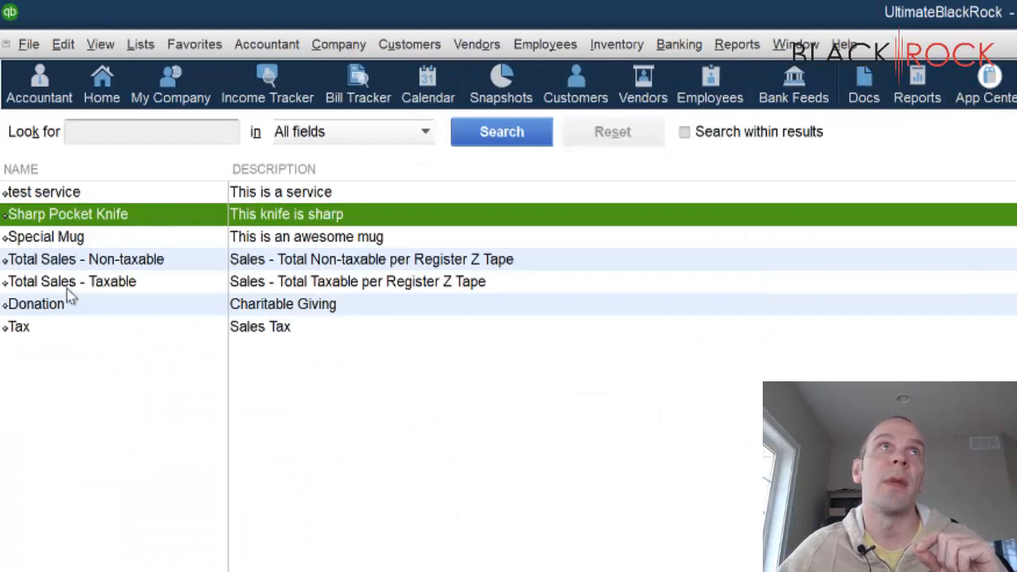
# Bring up the company's Item List in QuickBooks Enterprise via the Lists menu
pyautogui.click(140, 44)
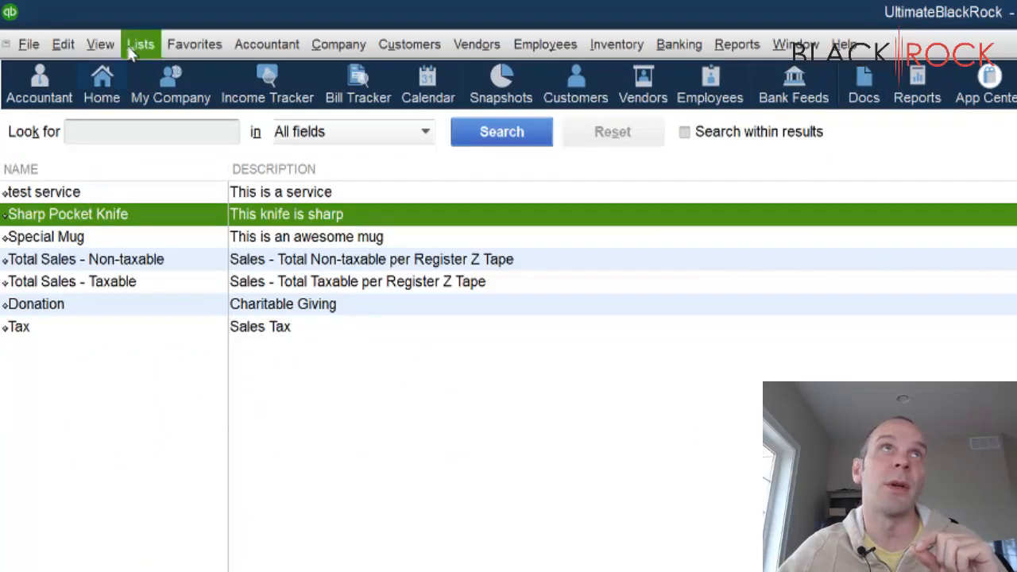
pyautogui.click(140, 44)
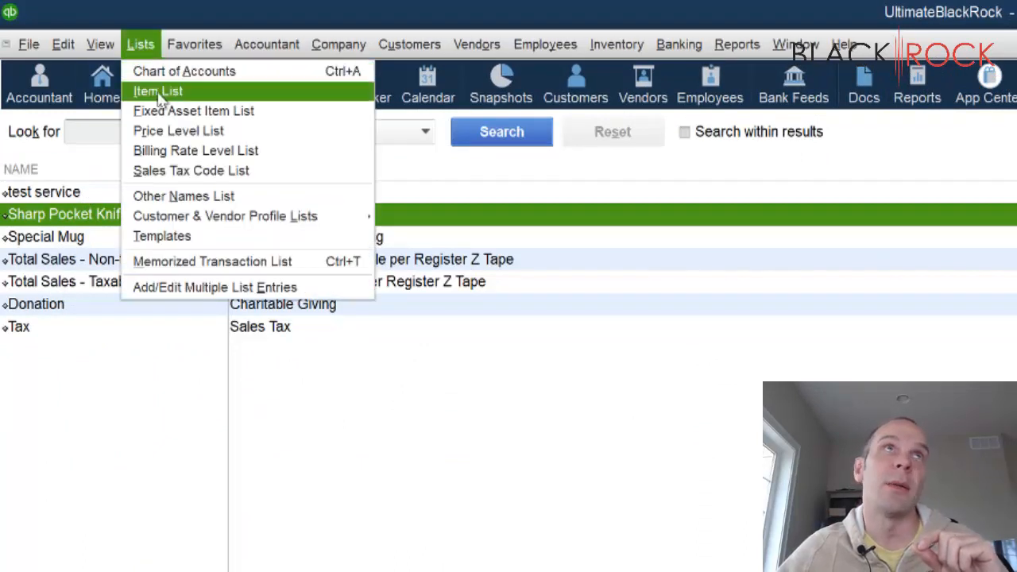
pyautogui.click(157, 91)
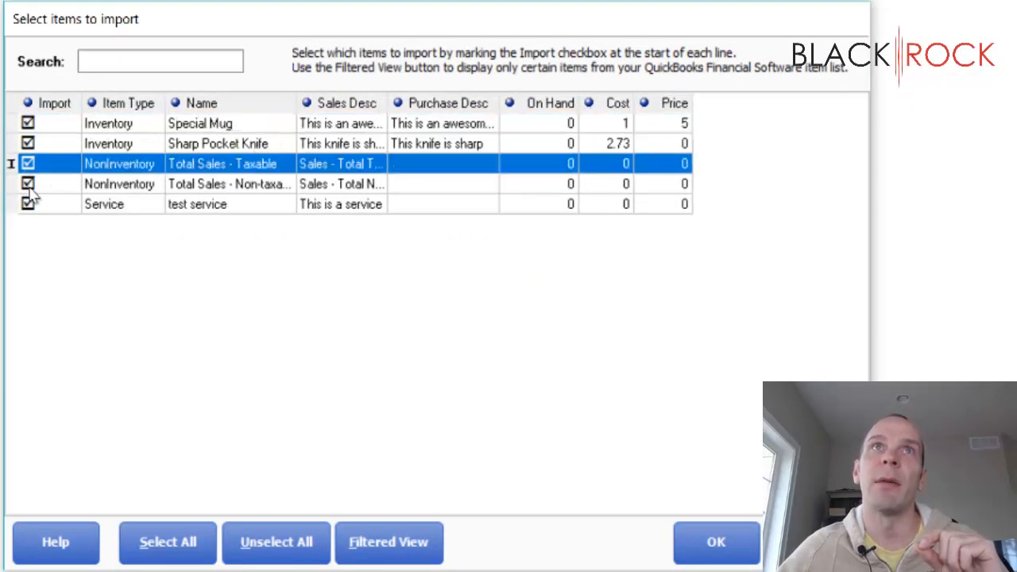
# Uncheck Total Sales - Taxable, Total Sales - Non-taxable and test service so only the mug and knife import
pyautogui.click(29, 185)
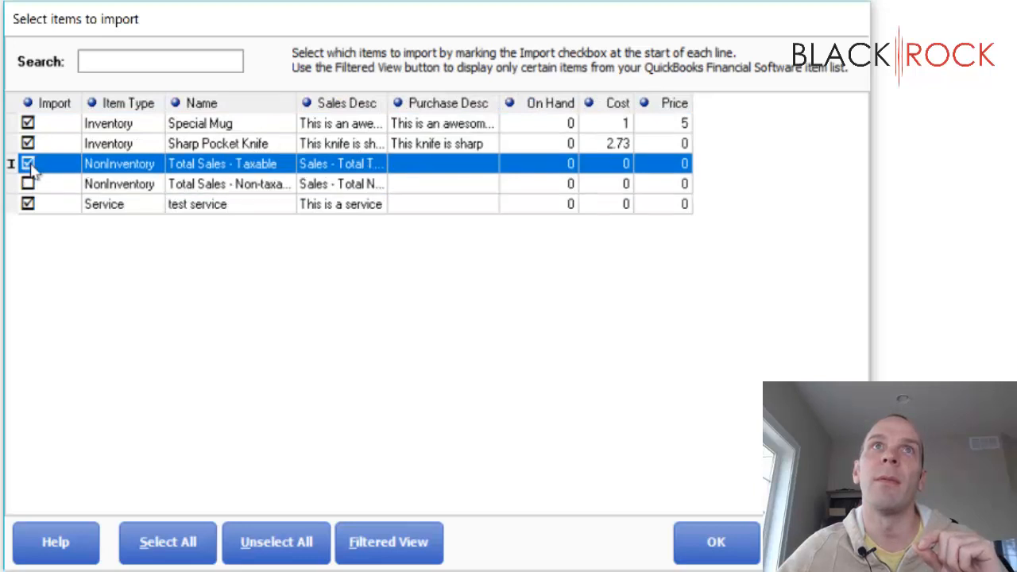
pyautogui.click(29, 164)
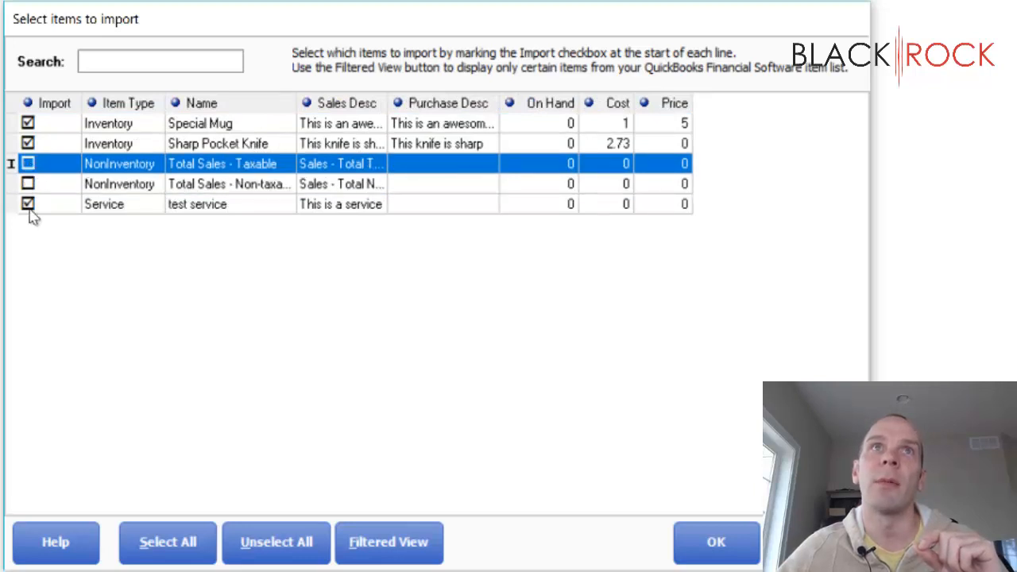
pyautogui.click(27, 204)
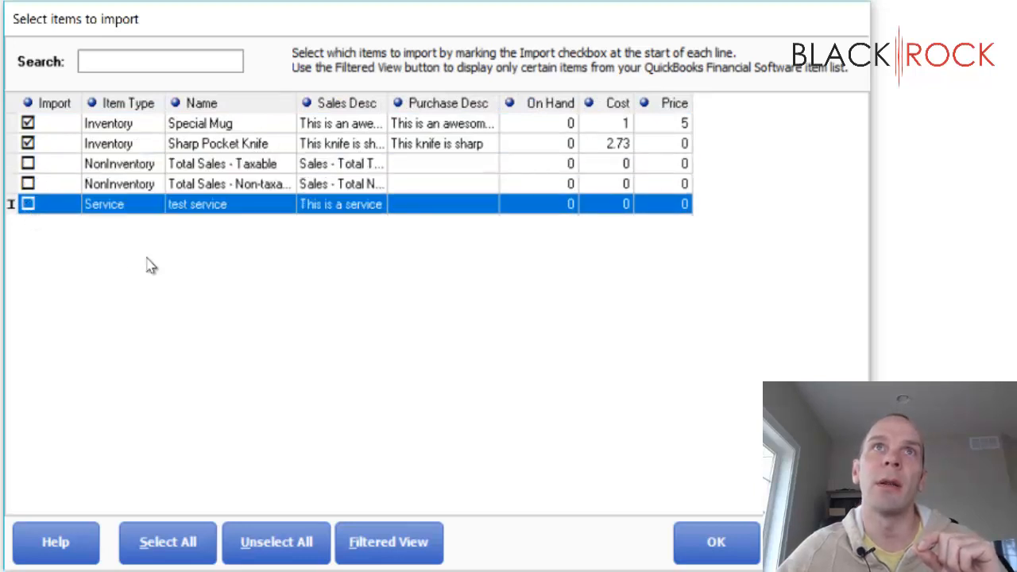
pyautogui.moveTo(109, 127)
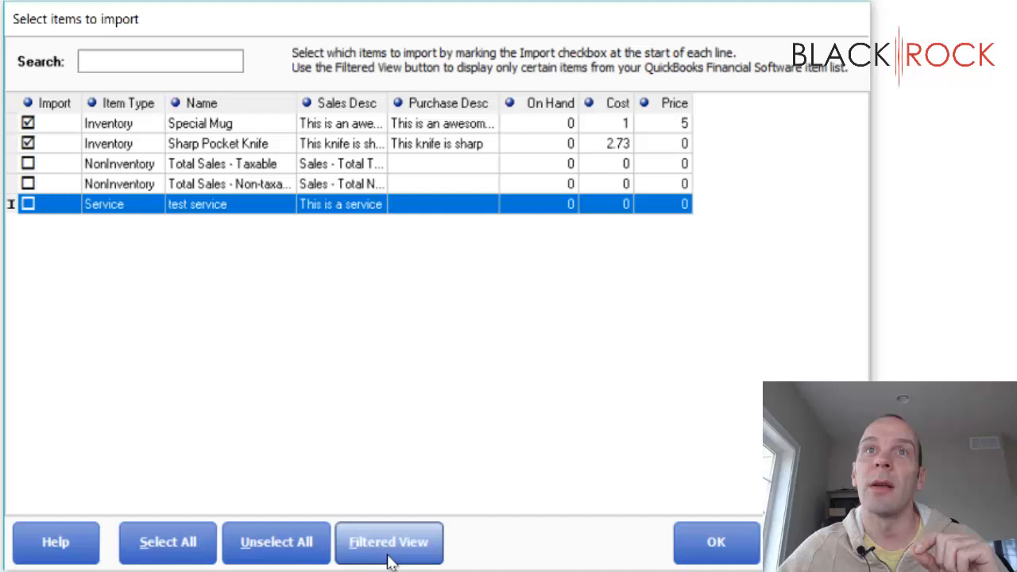
pyautogui.moveTo(342, 203)
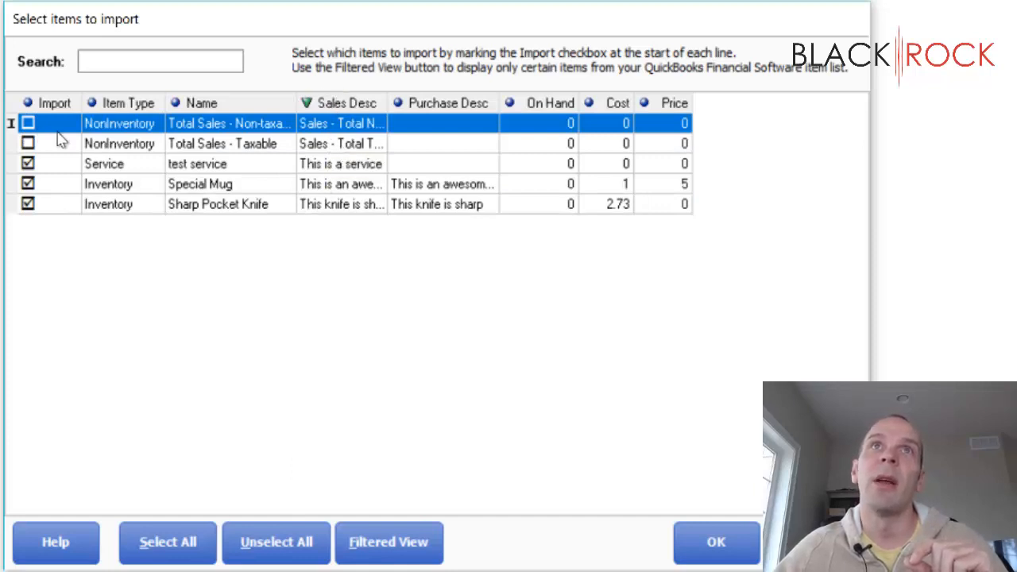
pyautogui.moveTo(375, 251)
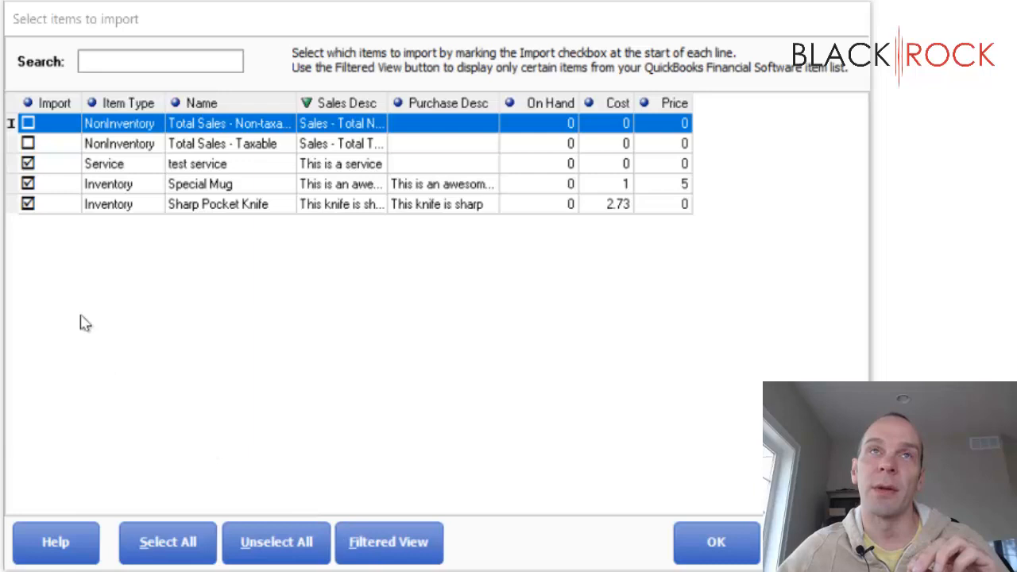
pyautogui.moveTo(569, 484)
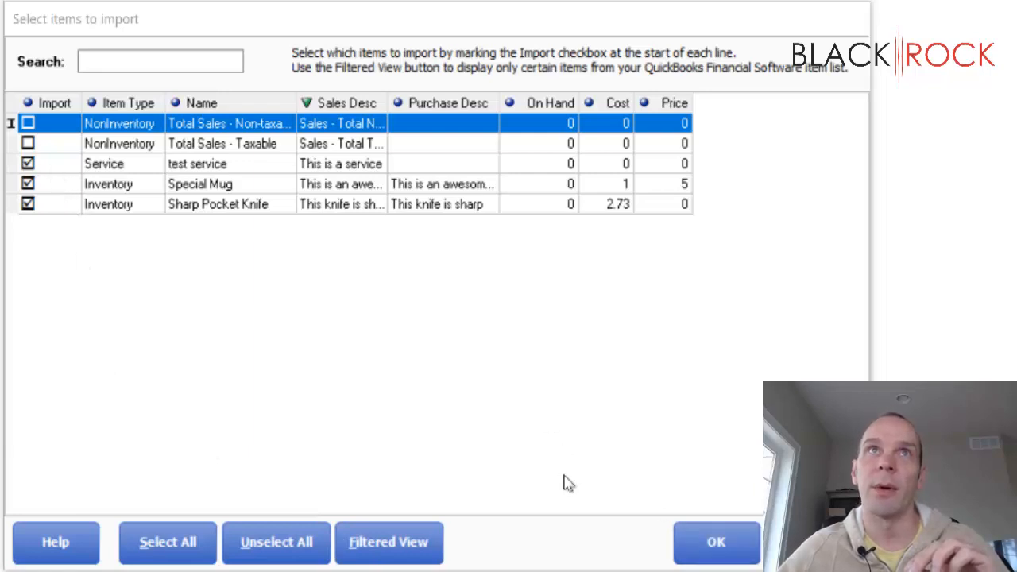
# Exclude test service again and confirm OK to import Special Mug and Sharp Pocket Knife
pyautogui.click(29, 162)
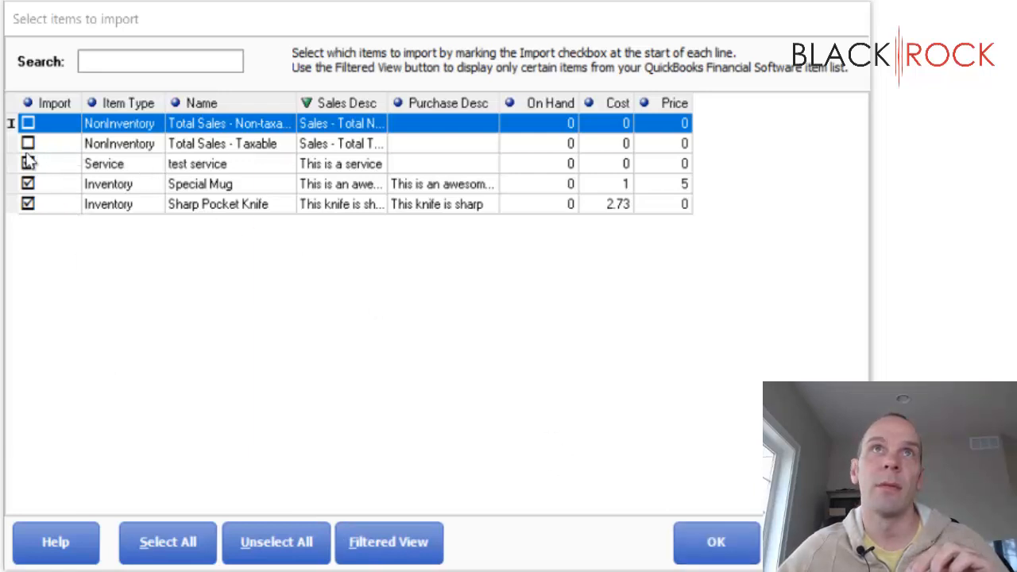
pyautogui.click(28, 164)
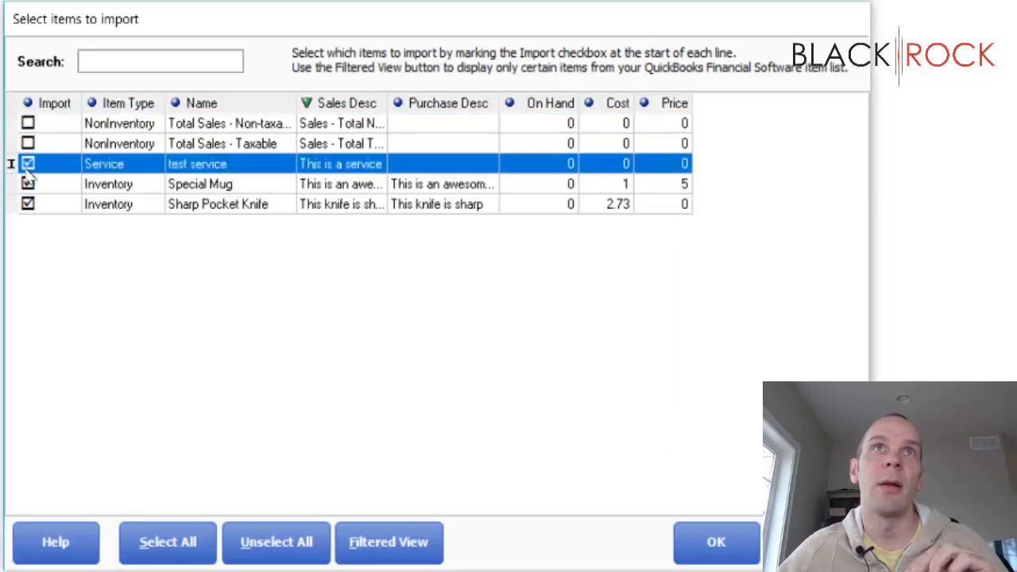
pyautogui.click(29, 164)
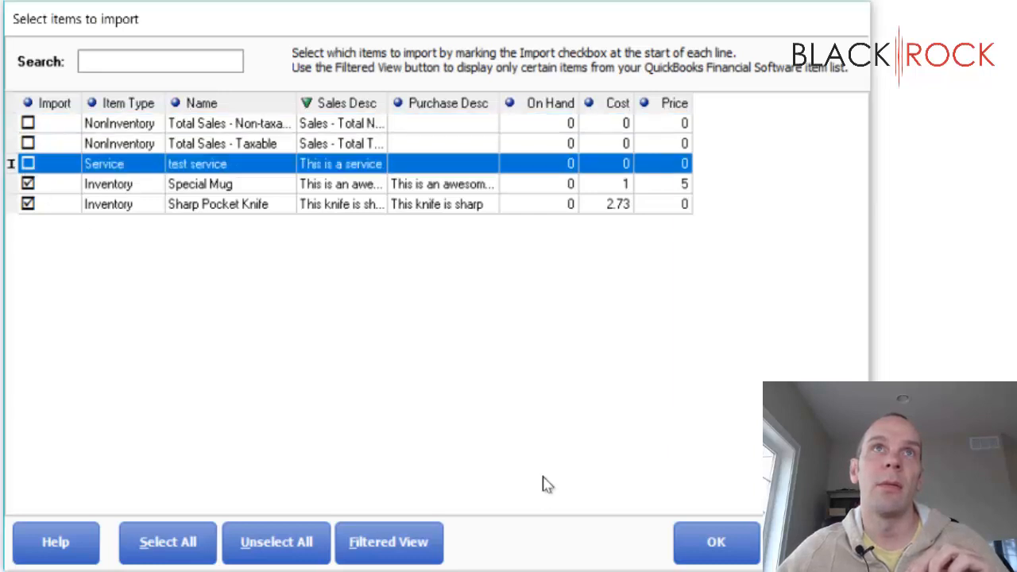
pyautogui.moveTo(687, 507)
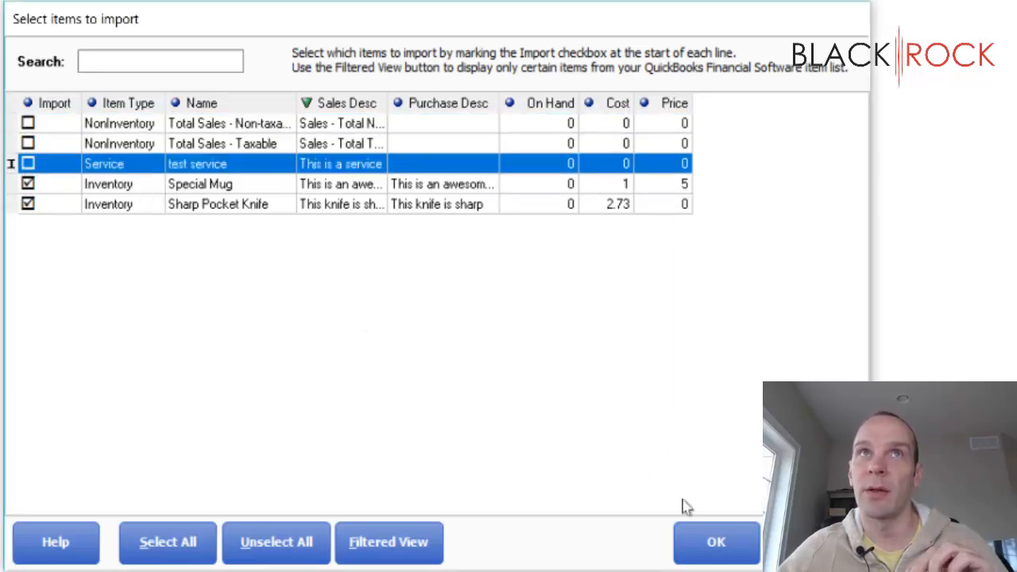
pyautogui.click(715, 542)
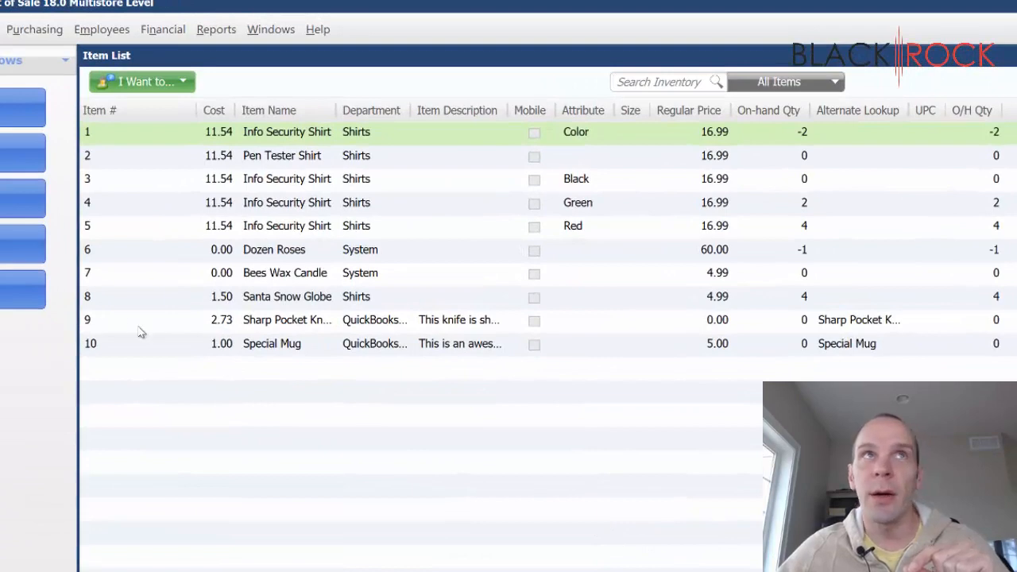
# Select the imported Special Mug and Sharp Pocket Knife, then bring up the knife's Edit Inventory Item record
pyautogui.click(272, 343)
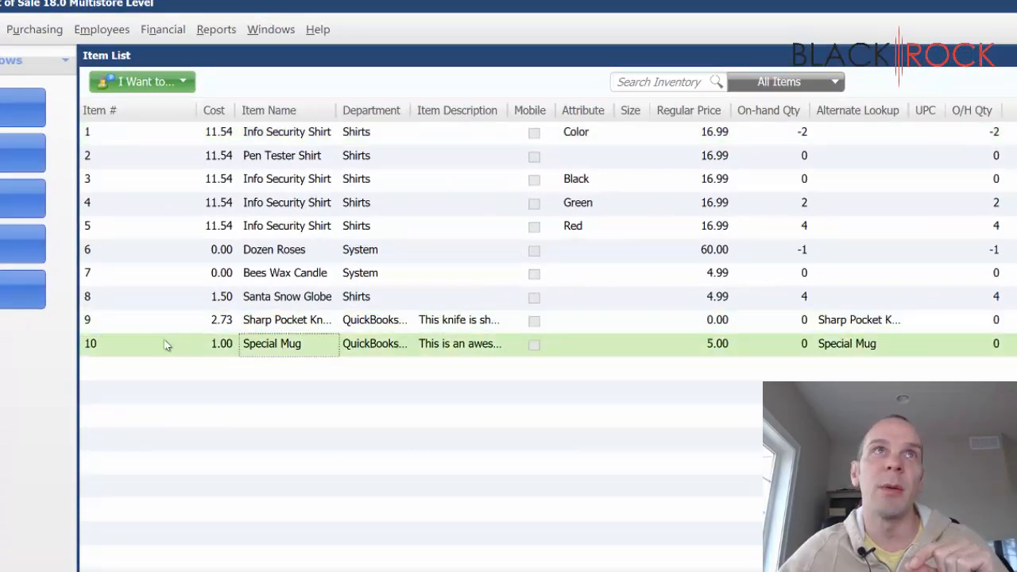
pyautogui.click(286, 320)
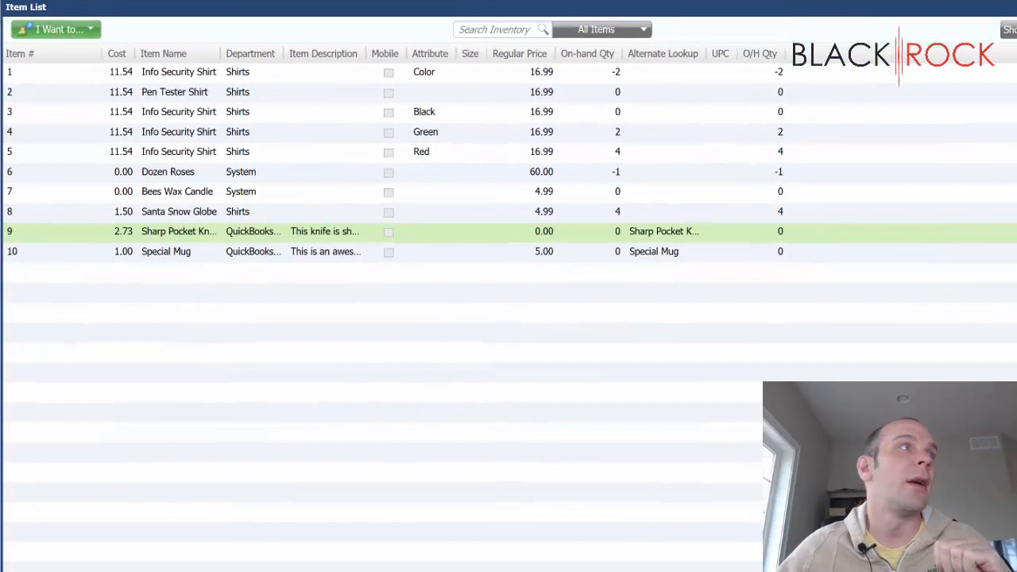
pyautogui.doubleClick(178, 232)
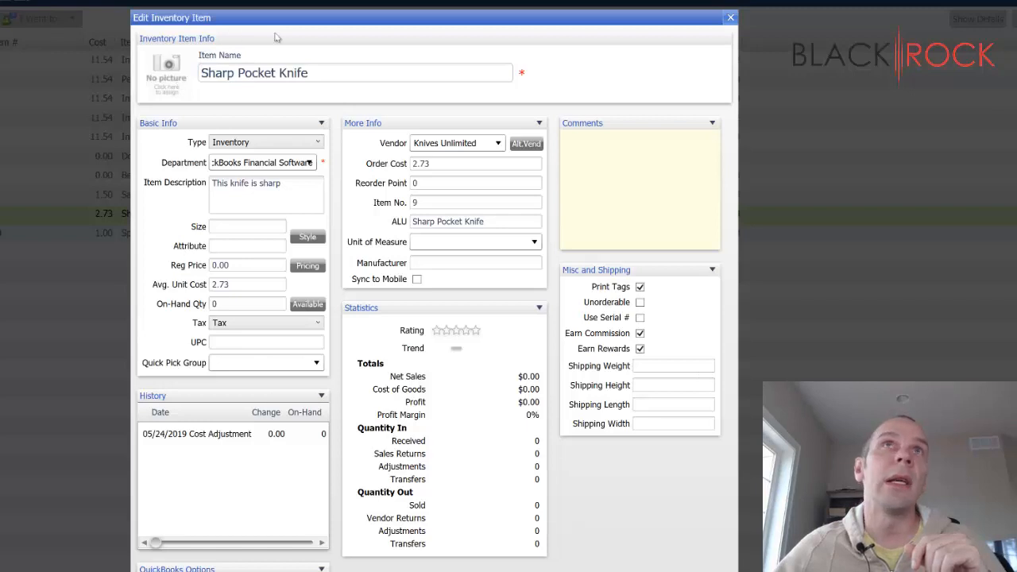
pyautogui.moveTo(601, 469)
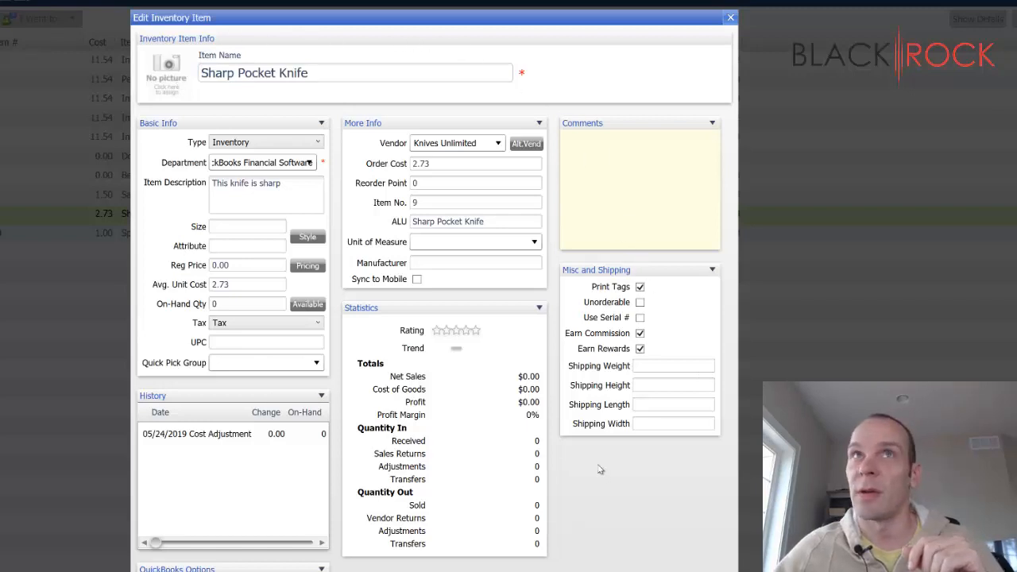
pyautogui.moveTo(454, 305)
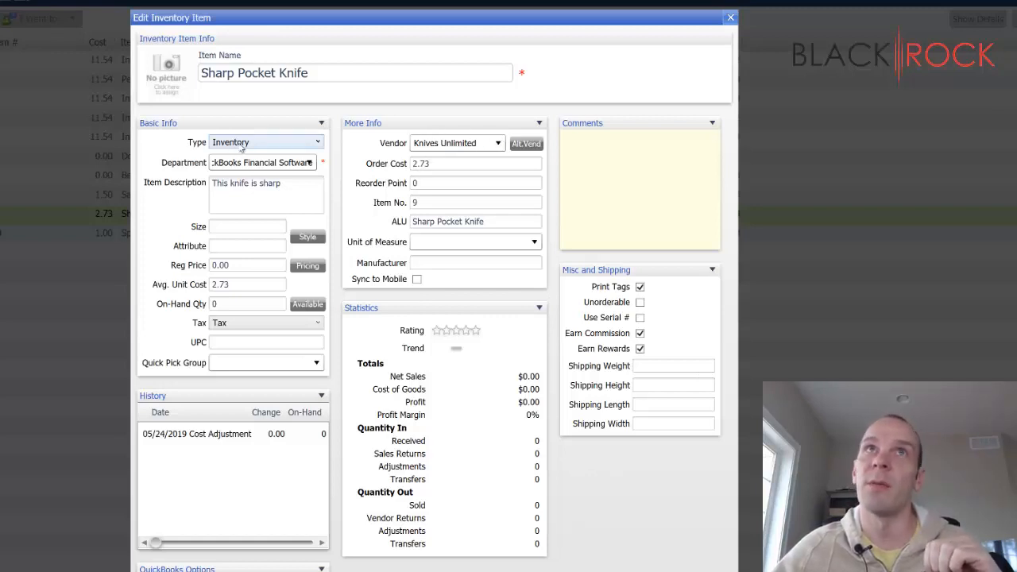
pyautogui.moveTo(281, 148)
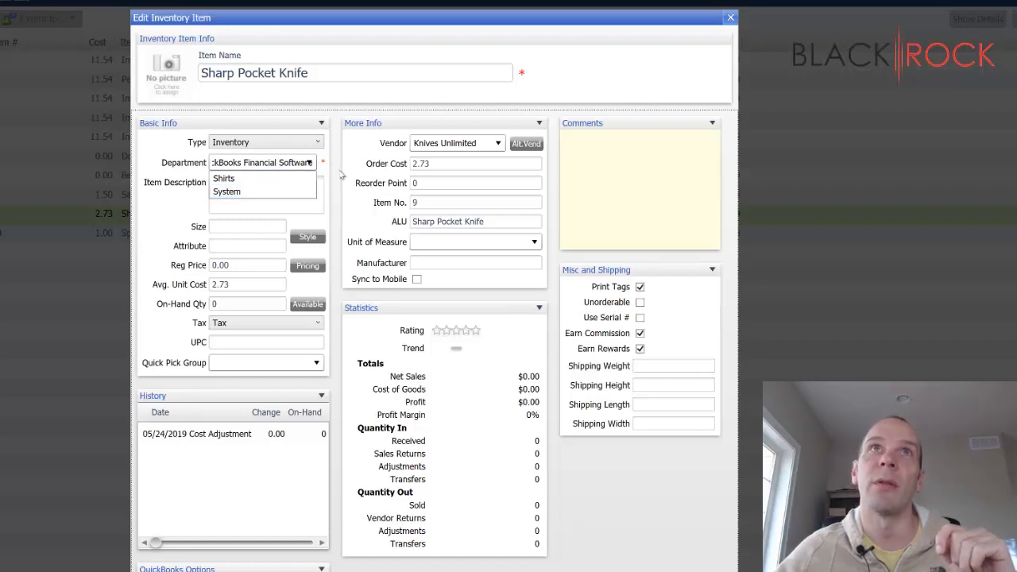
pyautogui.moveTo(324, 216)
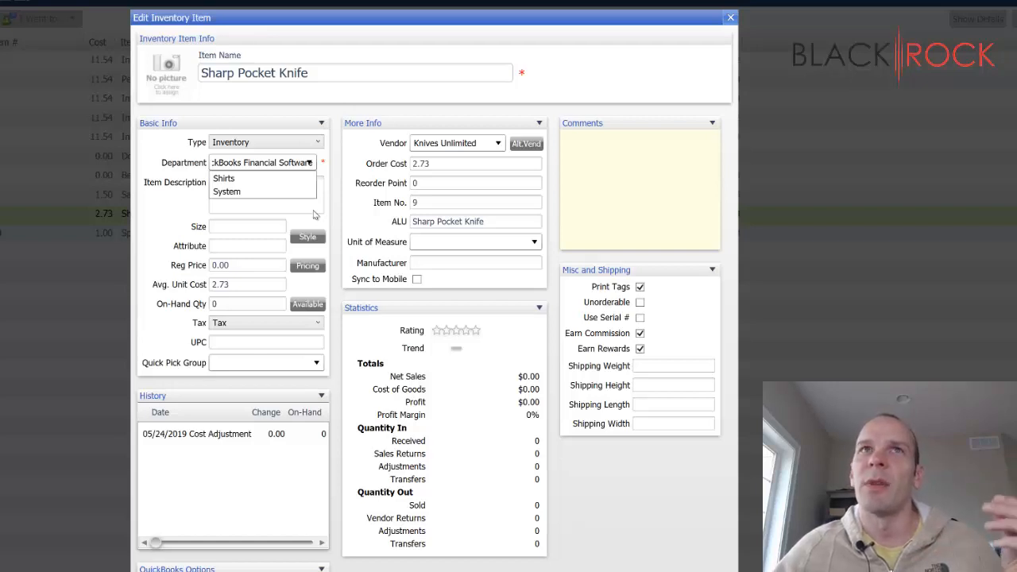
# Choose System as Sharp Pocket Knife's department
pyautogui.click(246, 226)
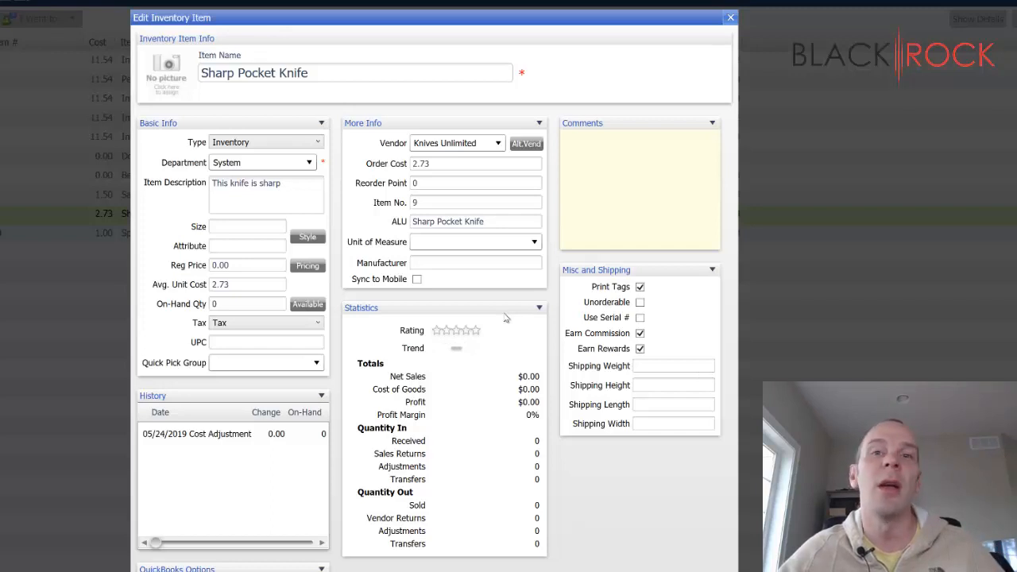
pyautogui.moveTo(384, 312)
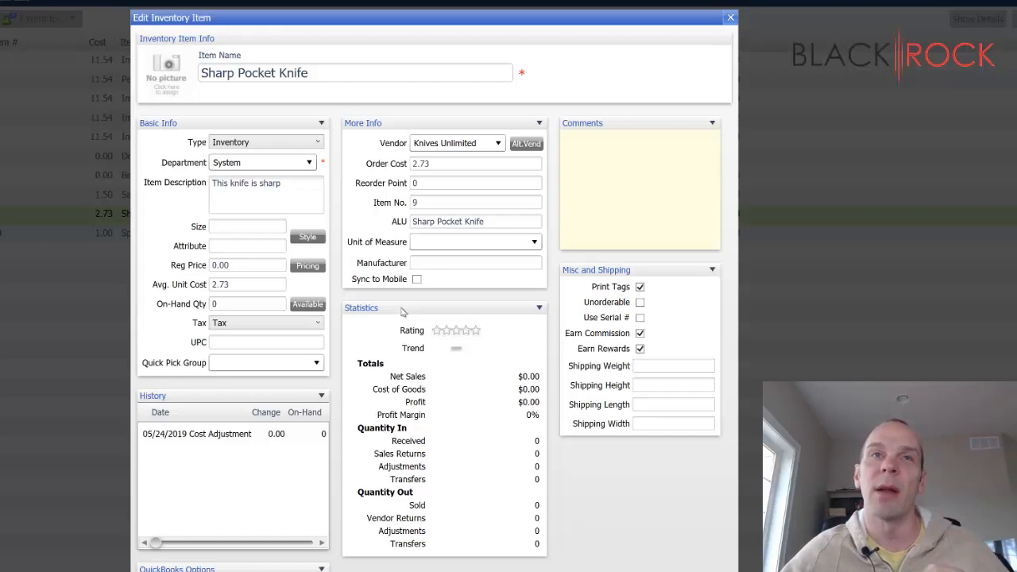
# Scroll down the knife's record to its Cost of Goods Sold, Merchandise Sales and Inventory Asset accounts
pyautogui.scroll(-3)
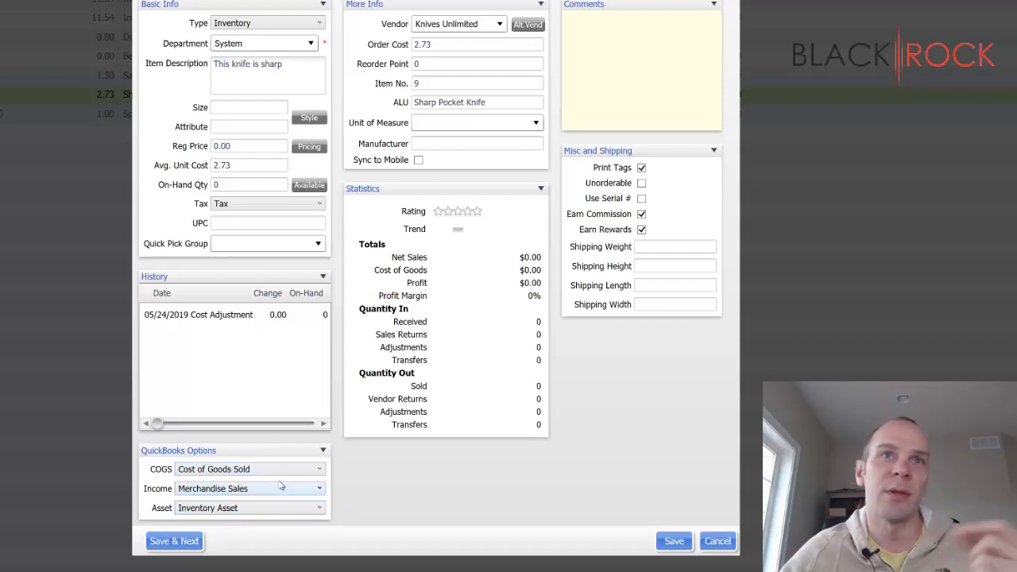
pyautogui.moveTo(381, 505)
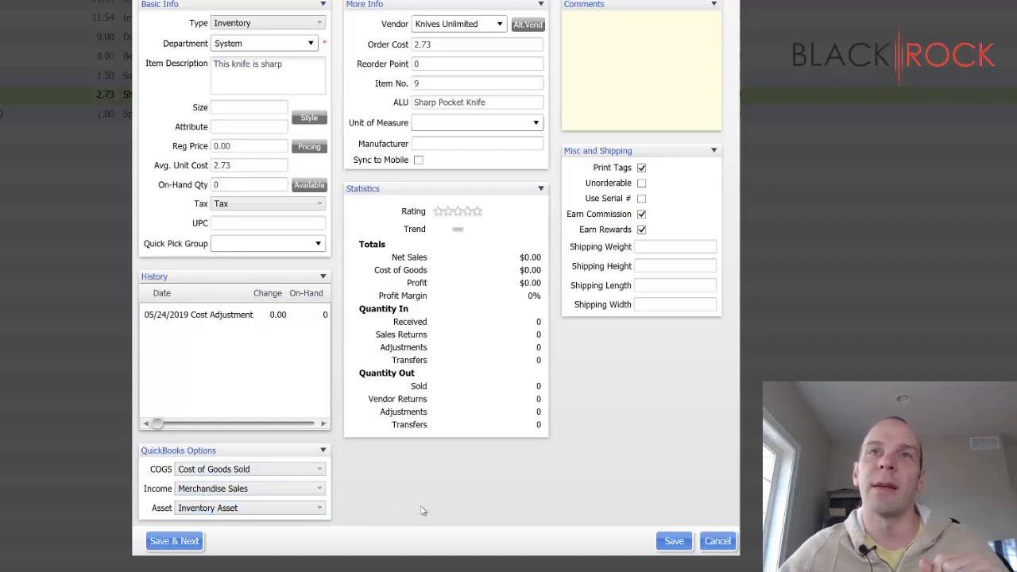
pyautogui.moveTo(591, 477)
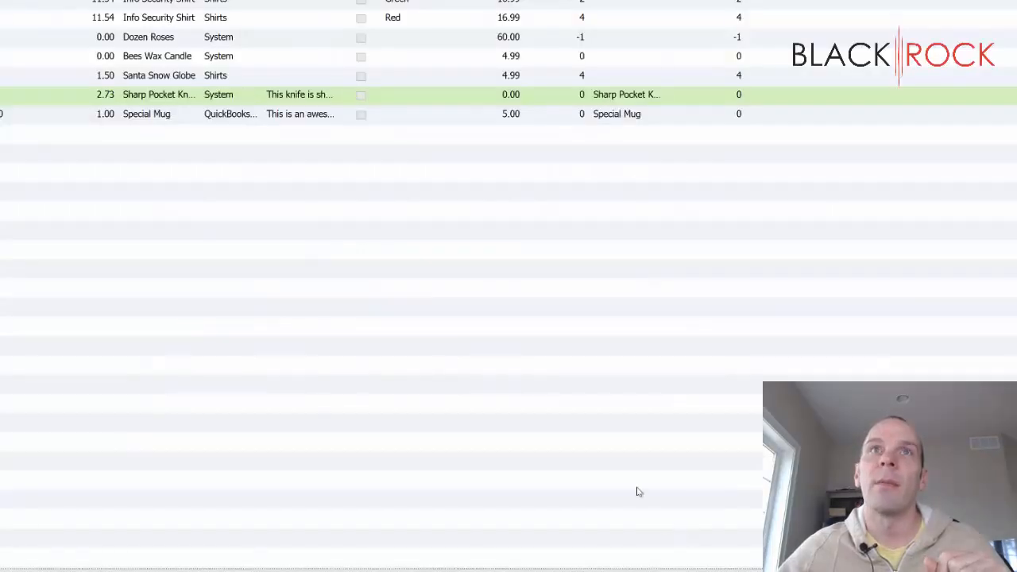
pyautogui.moveTo(579, 375)
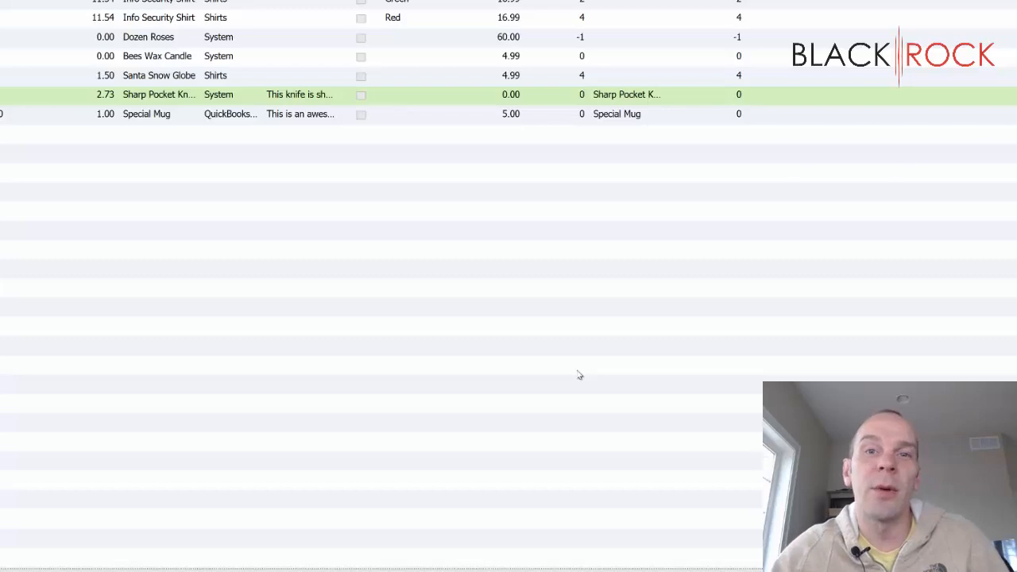